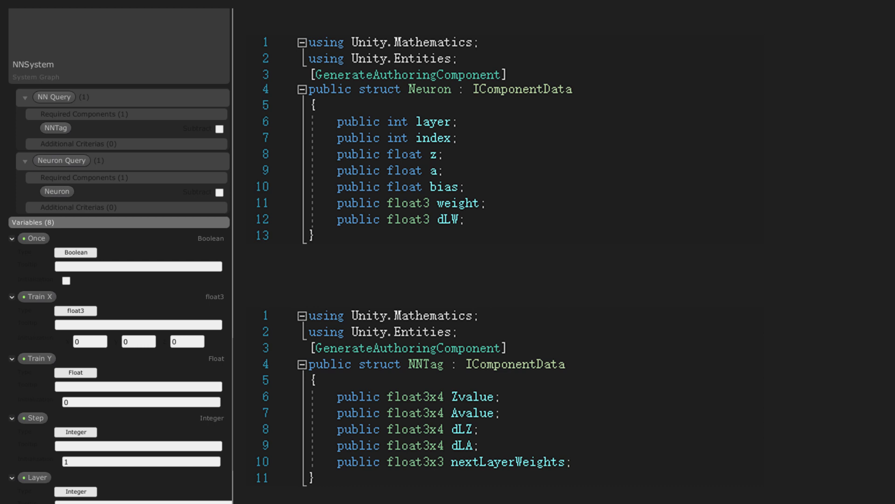
click(62, 159)
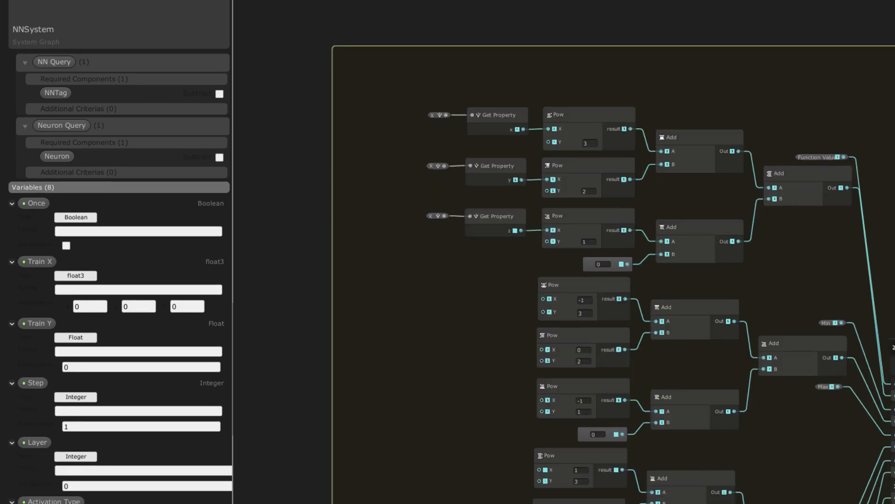
scroll(down, 3)
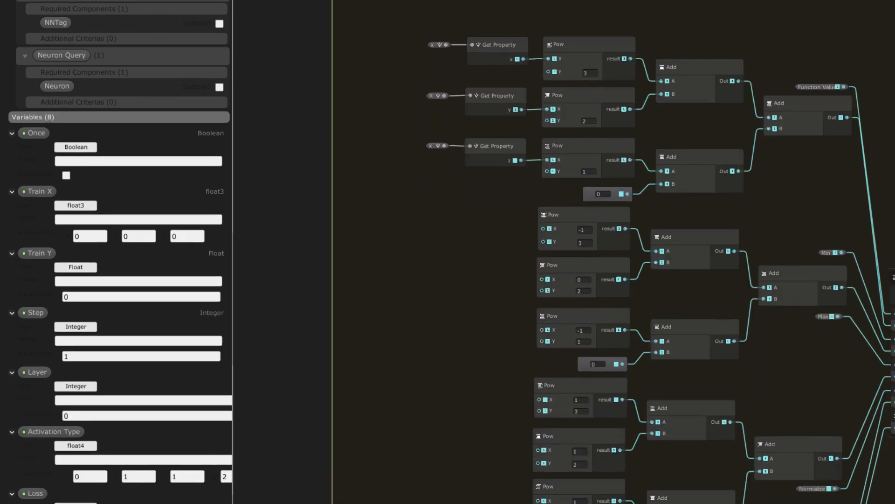
scroll(down, 3)
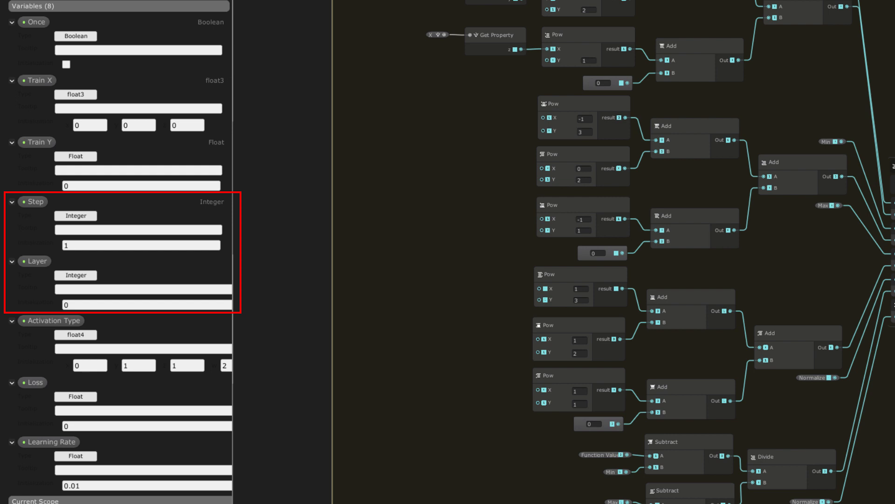
click(55, 320)
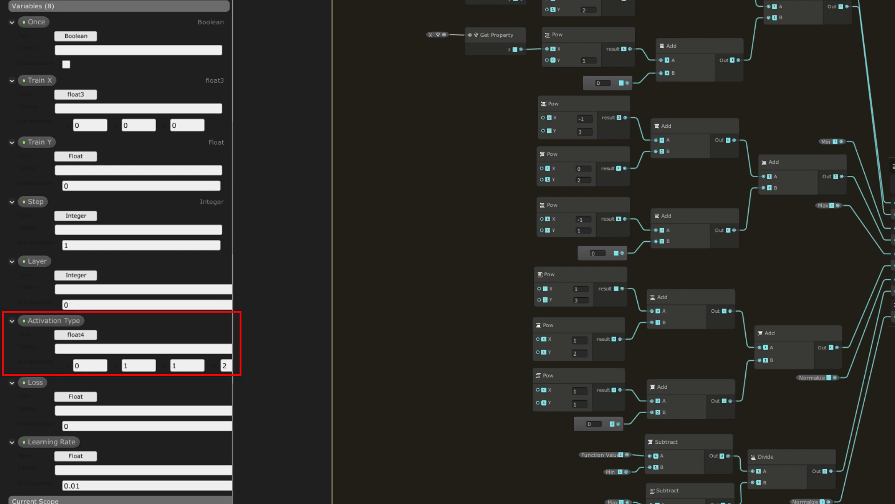
click(35, 382)
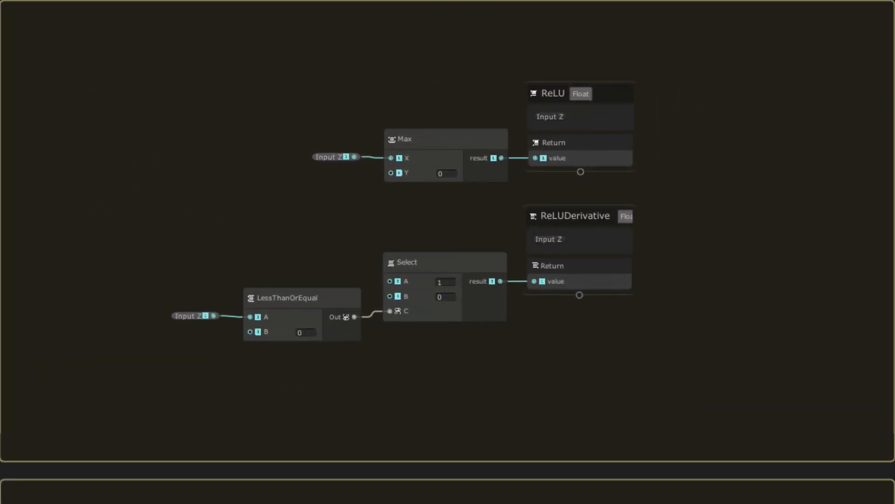
scroll(down, 3)
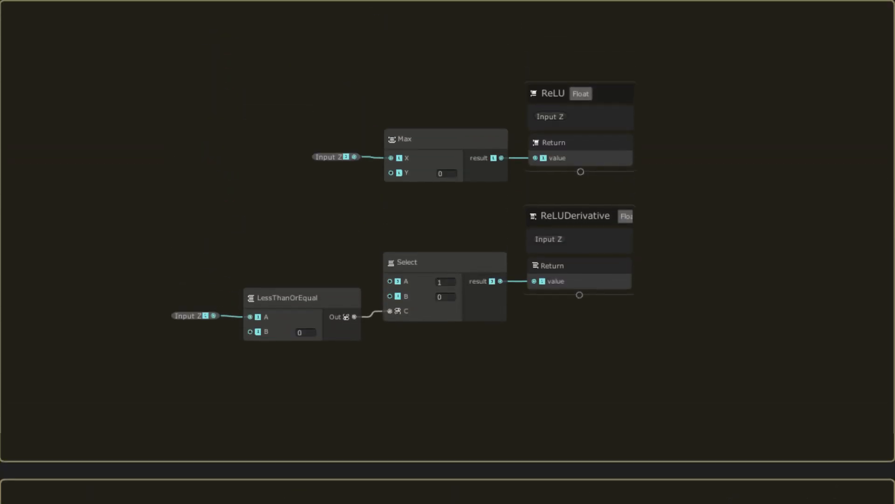
scroll(down, 3)
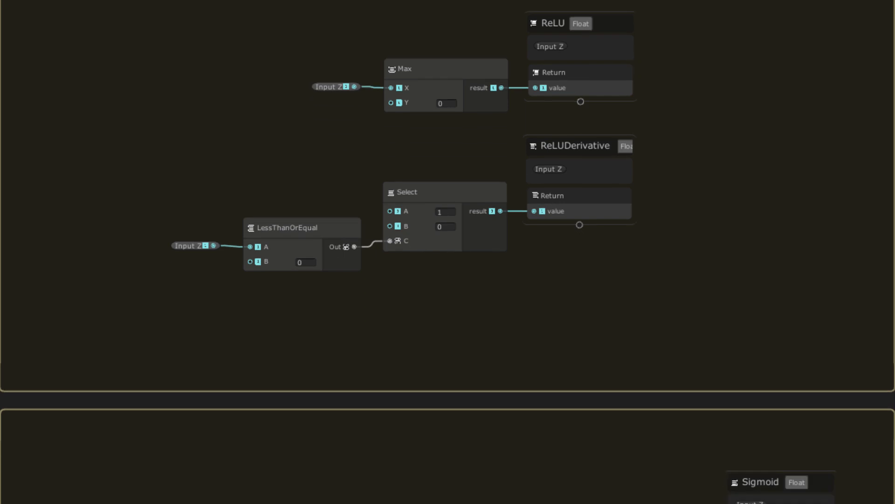
scroll(down, 3)
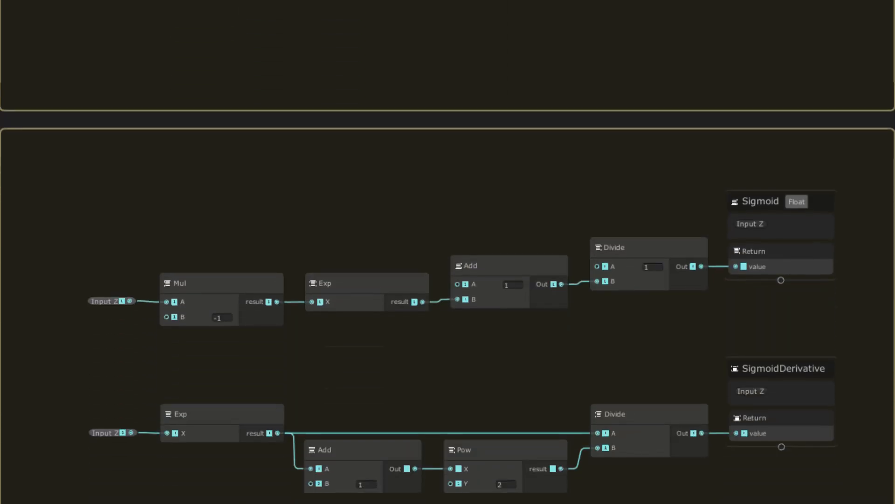
scroll(up, 3)
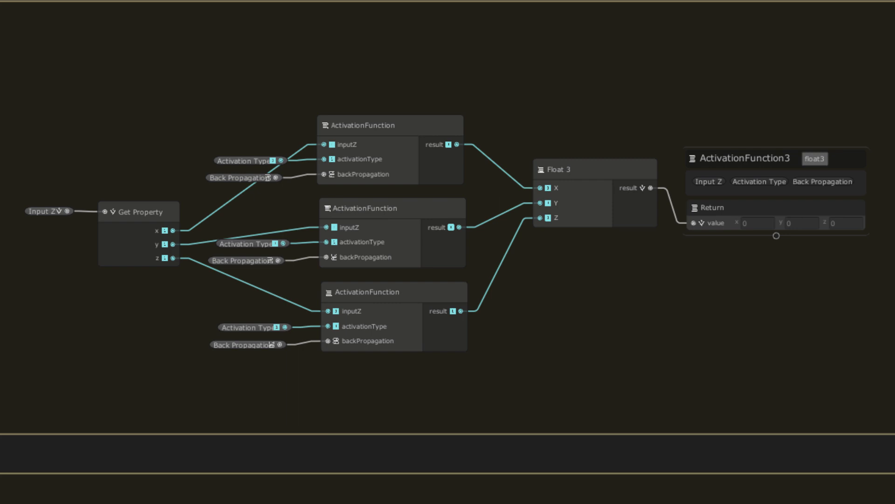
scroll(down, 3)
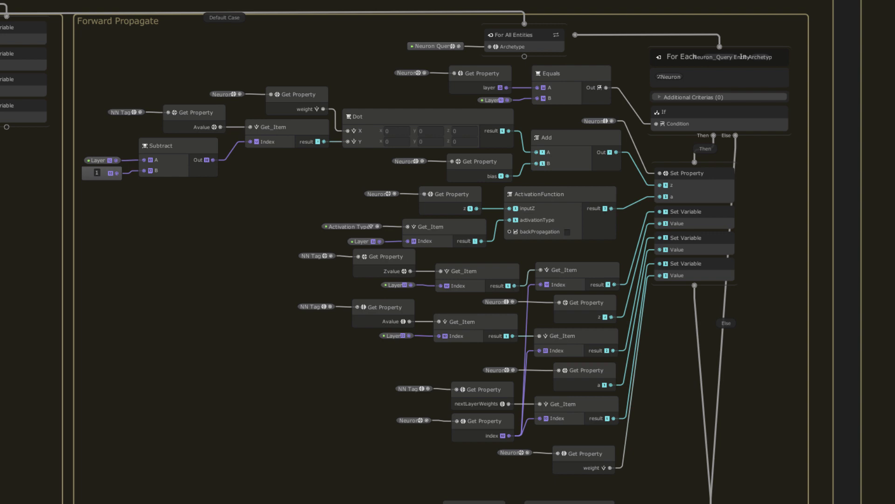
scroll(down, 3)
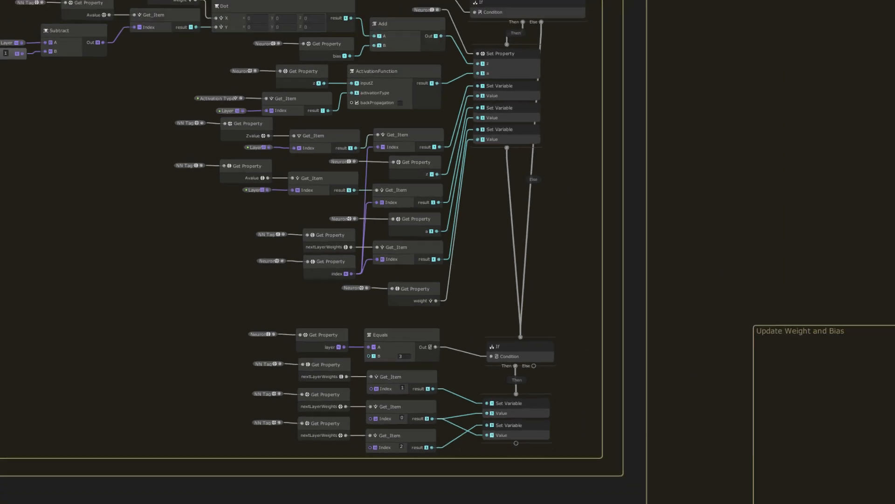
scroll(down, 3)
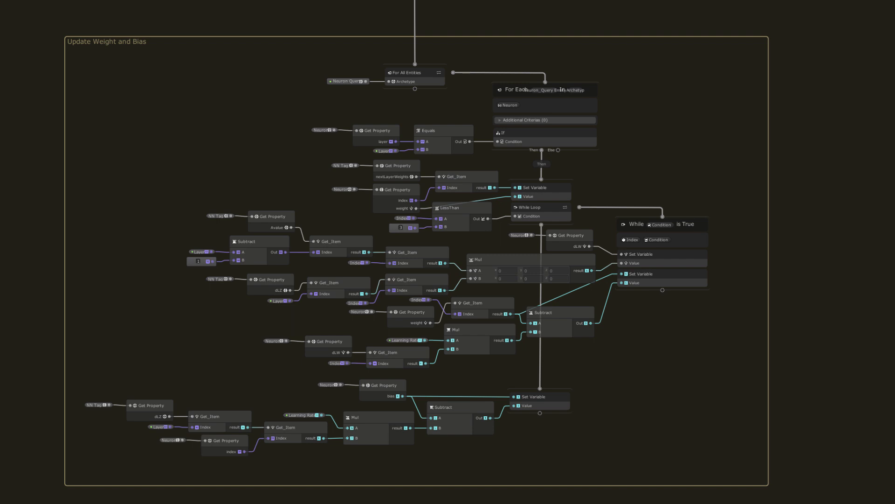
scroll(down, 3)
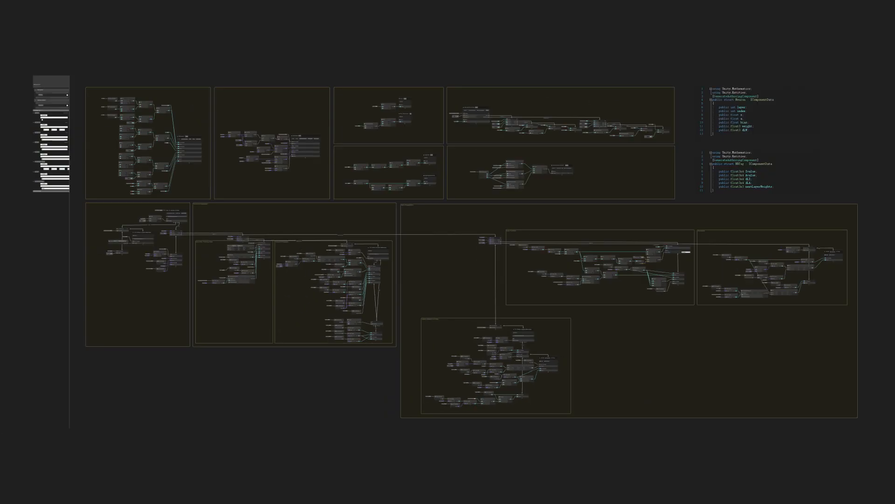